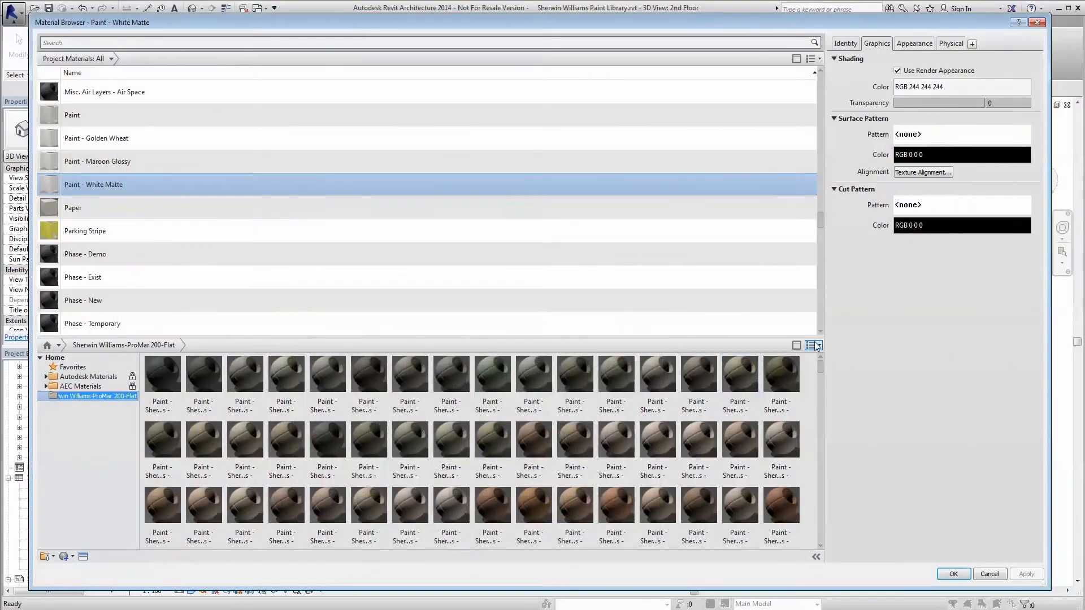
- List the paint library by name and apply THEATRE RED to a wall shown in the takeoff schedule
{"action": "left_click", "coordinate": [811, 346]}
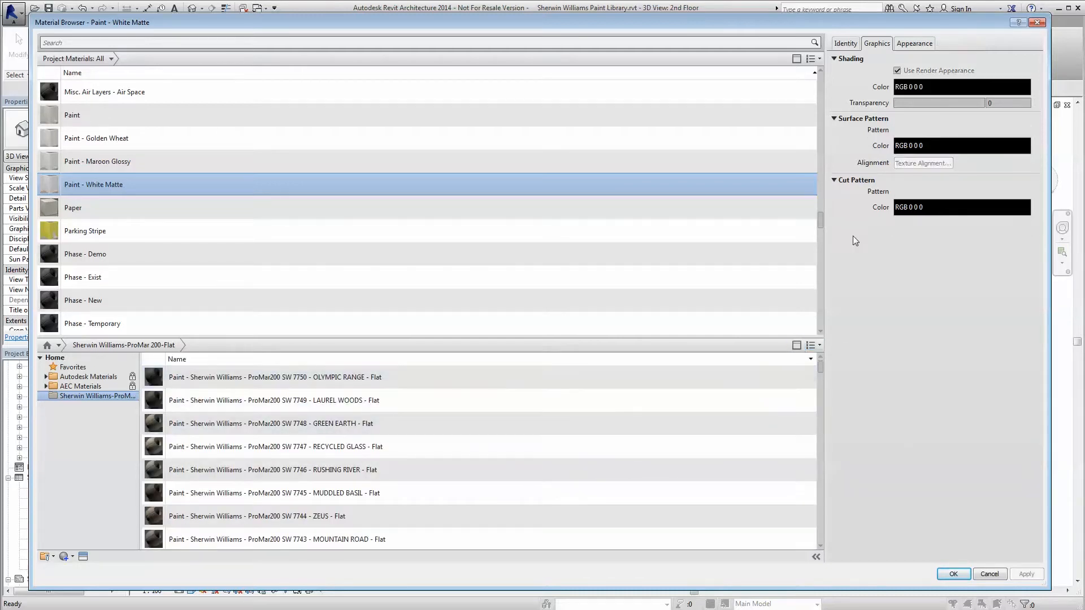
{"action": "left_click", "coordinate": [914, 43]}
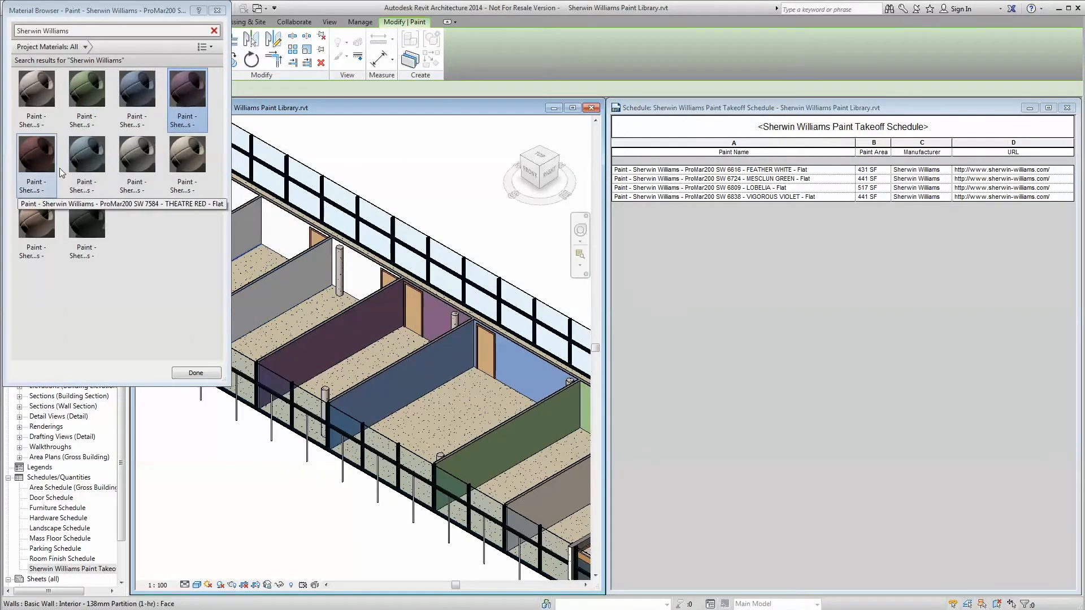
{"action": "left_click", "coordinate": [196, 373]}
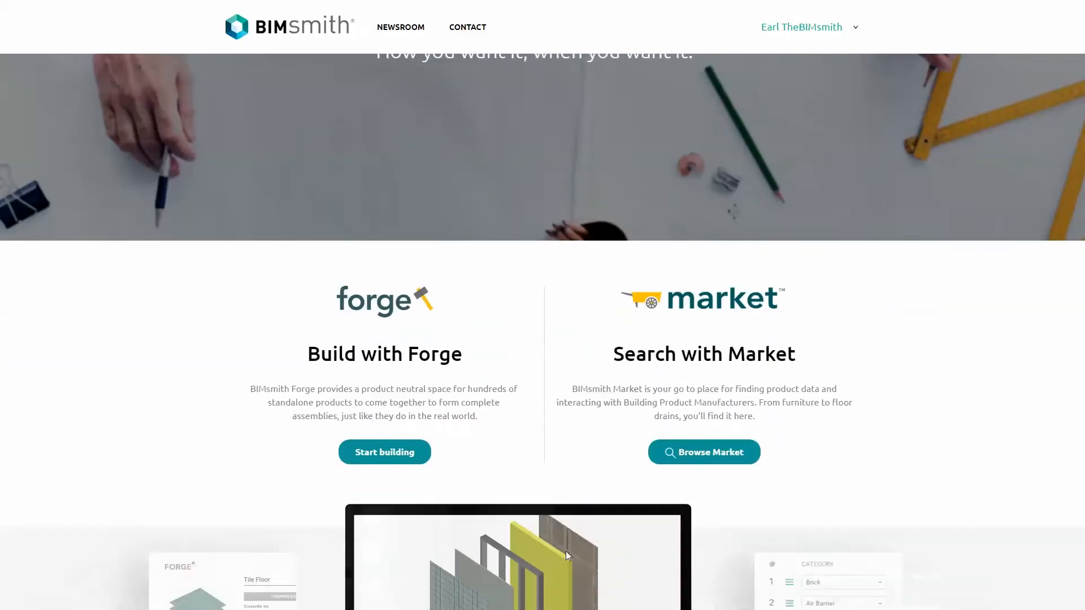
- Search the marketplace for 'Sherwin' and open the Sherwin Williams Harmony Eg-Shel paint
{"action": "left_click", "coordinate": [704, 452]}
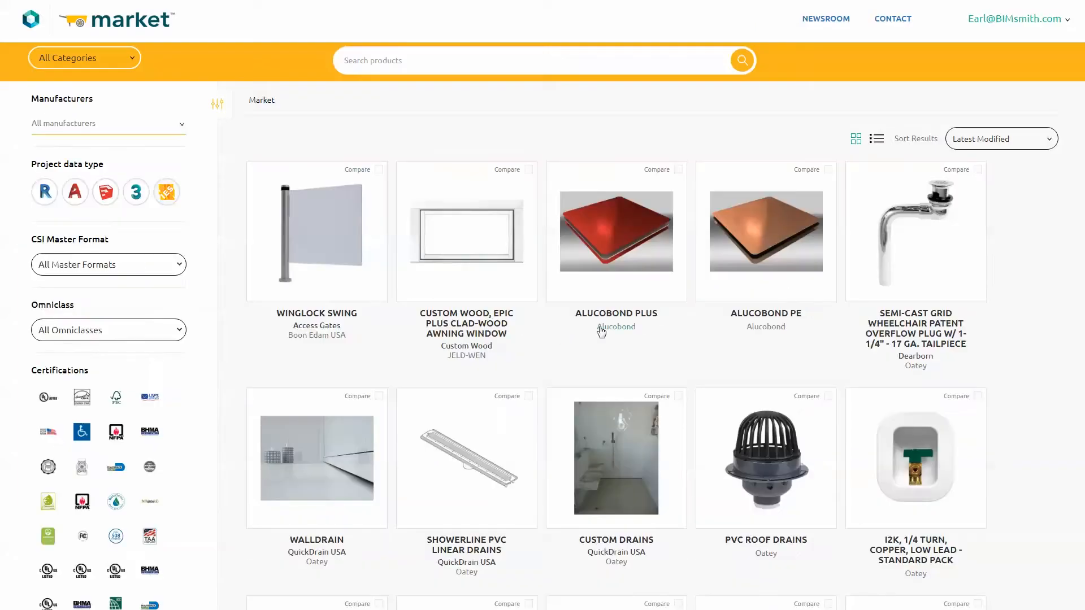
{"action": "type", "text": "Sherwin"}
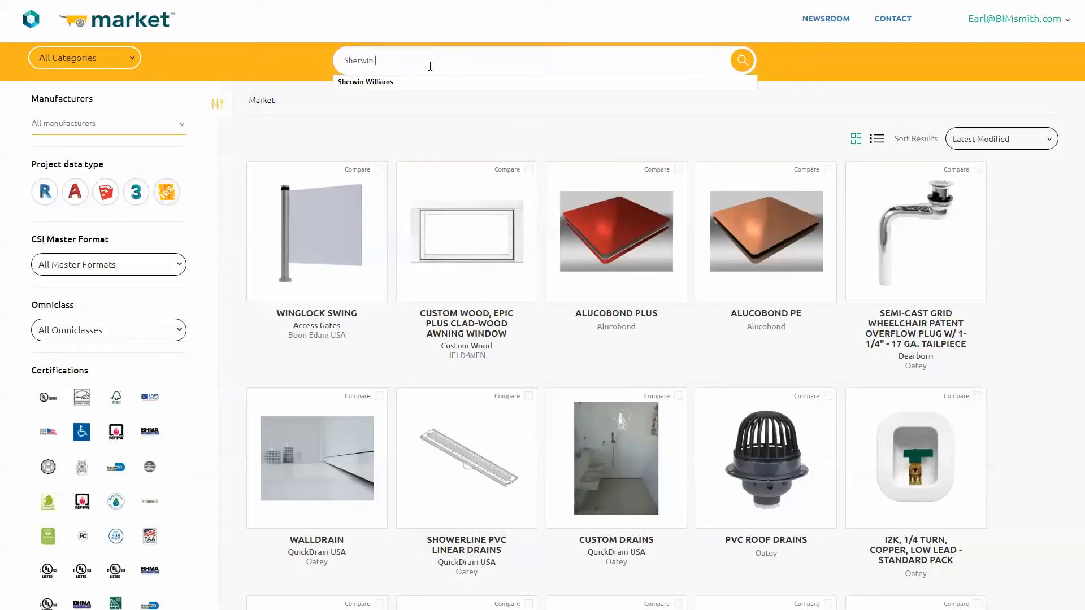
{"action": "left_click", "coordinate": [364, 82]}
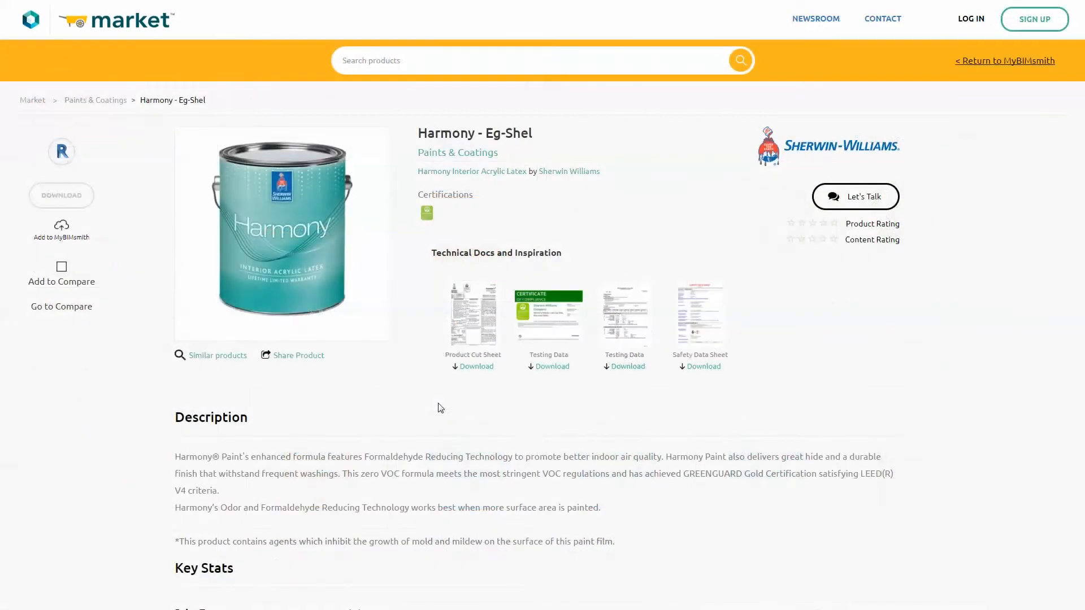
{"action": "mouse_move", "coordinate": [93, 239]}
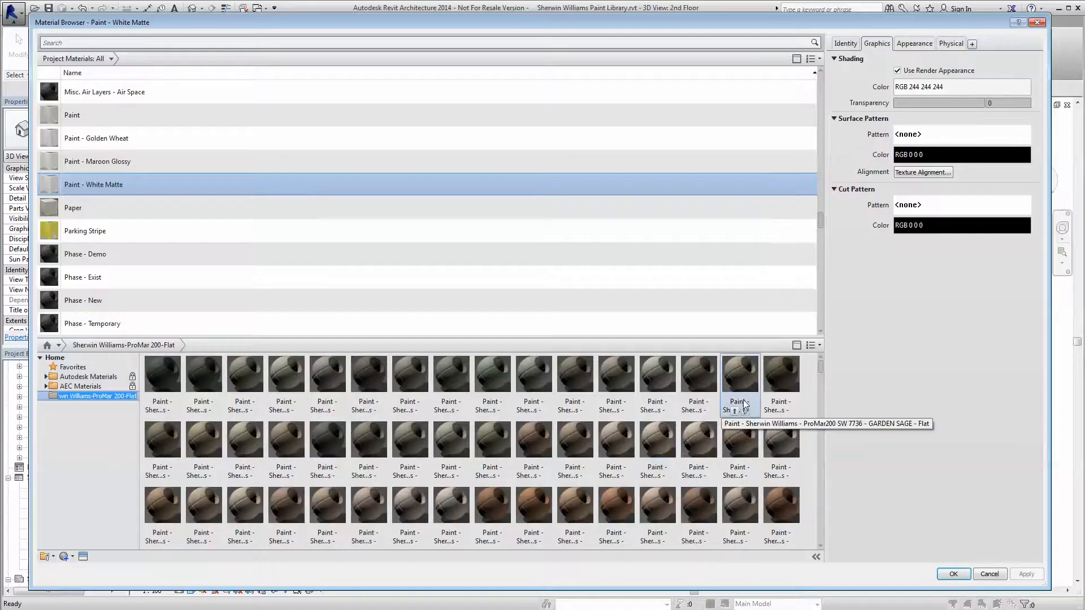
- Show the library as a list and add OLYMPIC RANGE and further ProMar200 flat paints to the project materials
{"action": "left_click", "coordinate": [813, 346]}
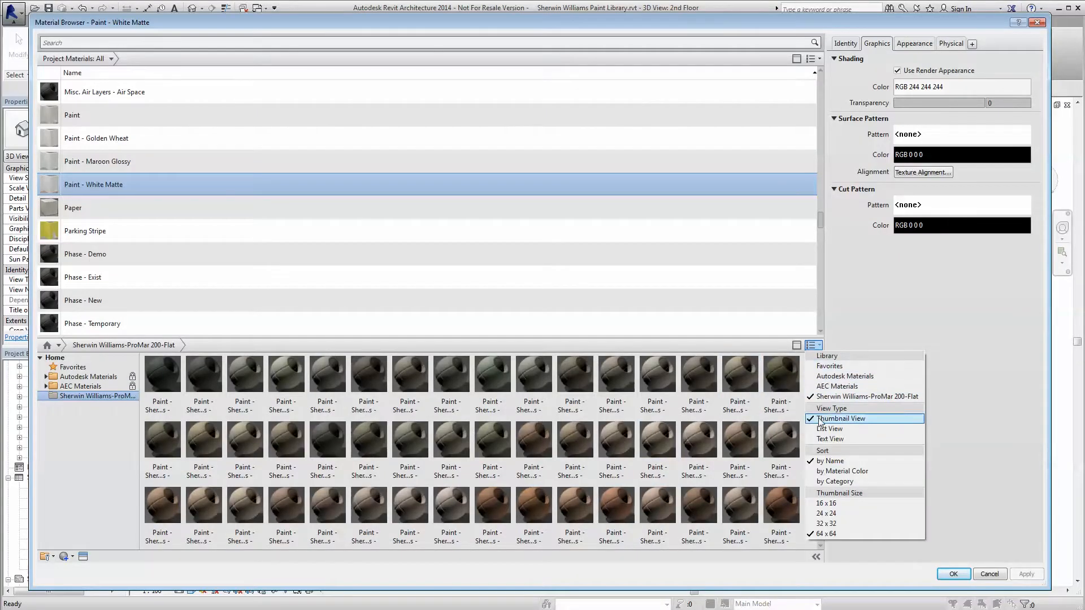
{"action": "left_click", "coordinate": [830, 428]}
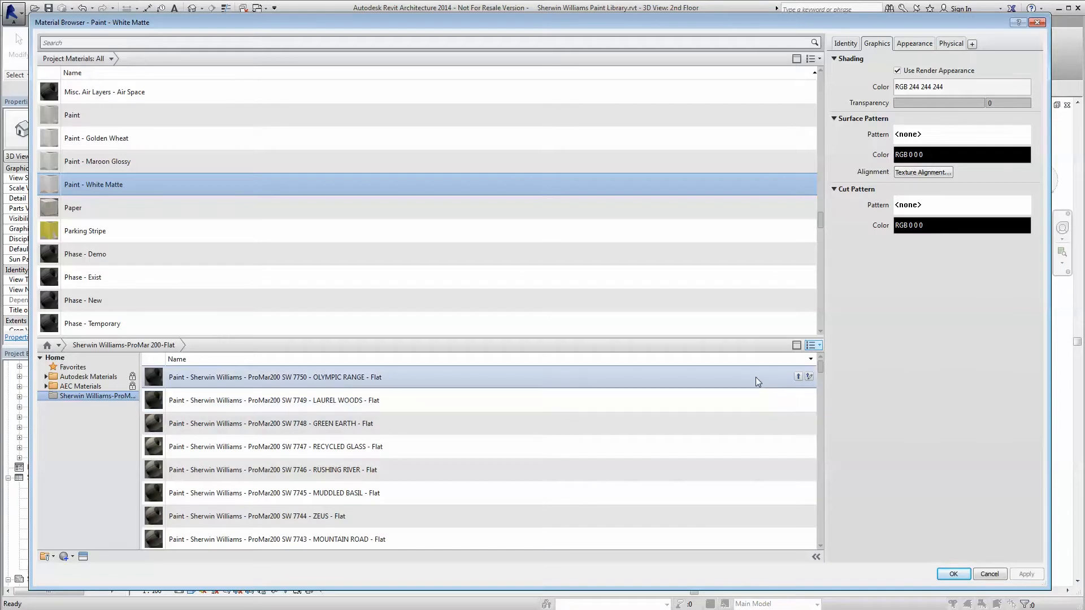
{"action": "left_click", "coordinate": [913, 43]}
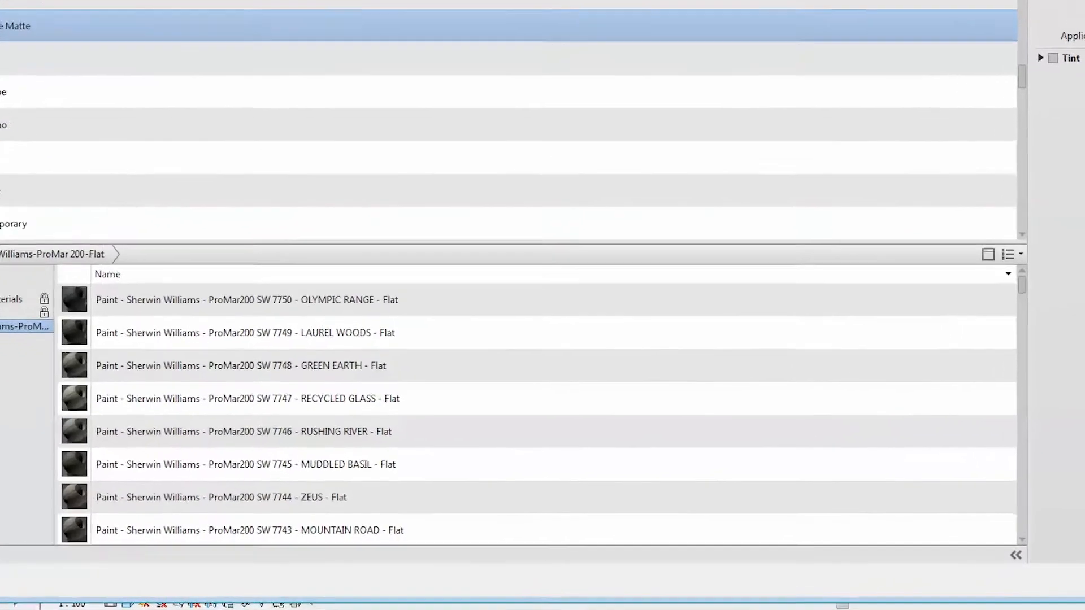
{"action": "left_click", "coordinate": [248, 300]}
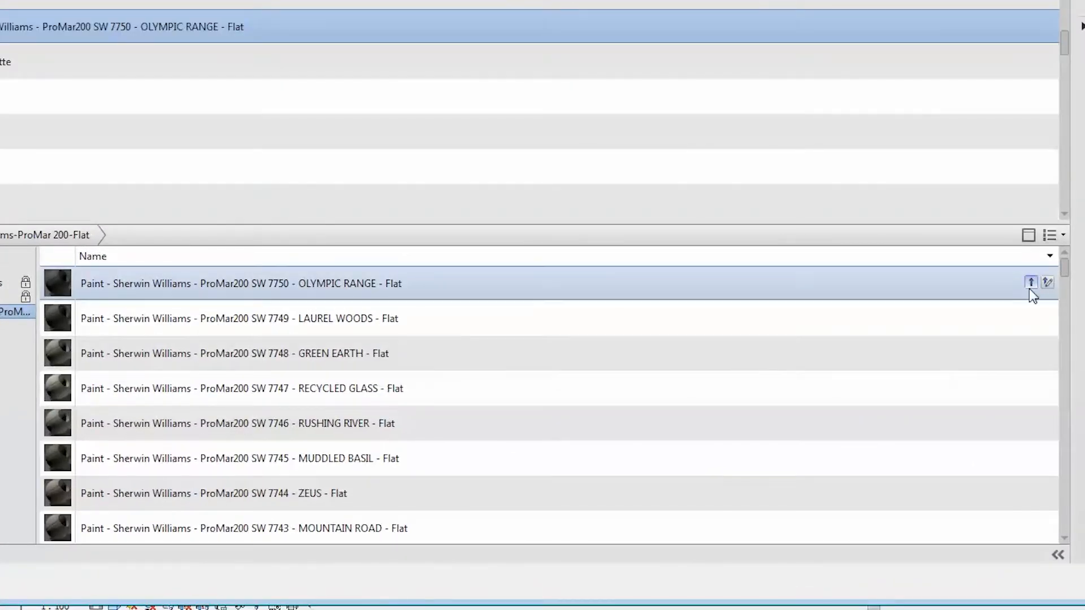
{"action": "scroll", "scroll_direction": "down", "scroll_amount": 3}
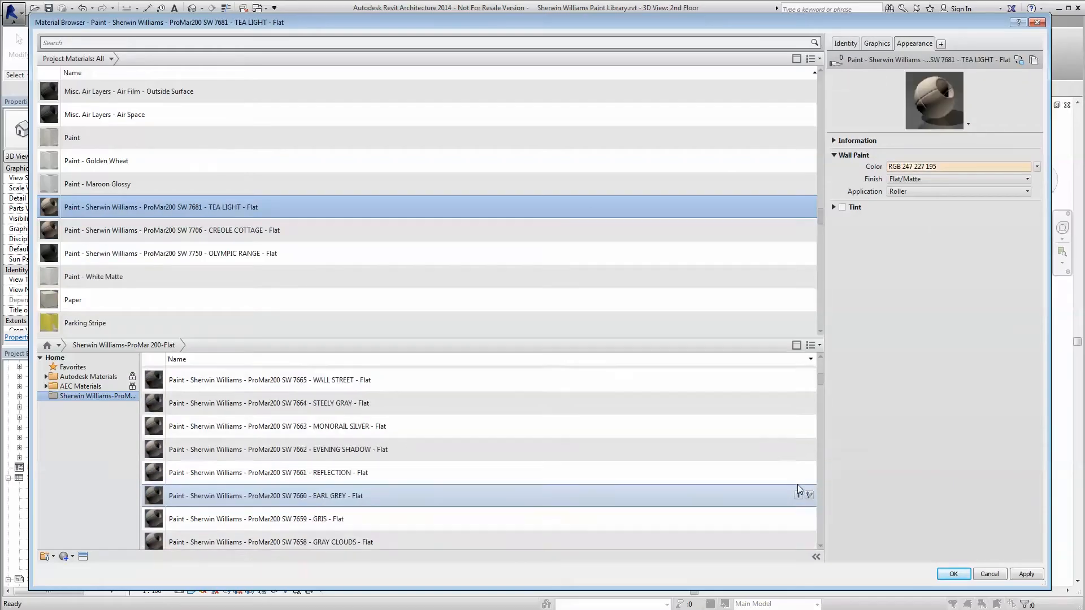
{"action": "scroll", "scroll_direction": "down", "scroll_amount": 3}
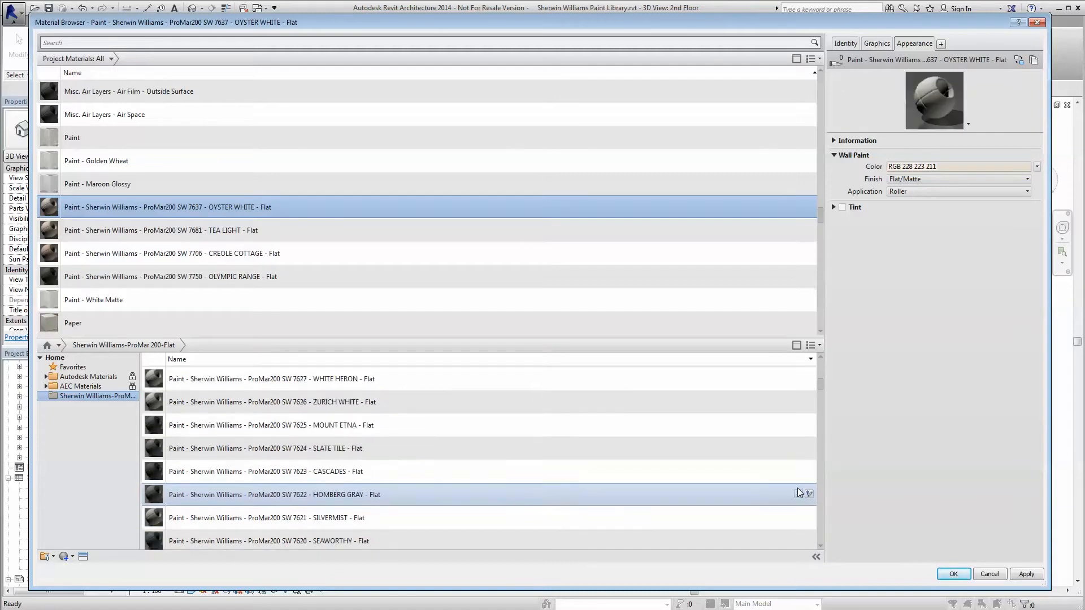
{"action": "scroll", "scroll_direction": "down", "scroll_amount": 3}
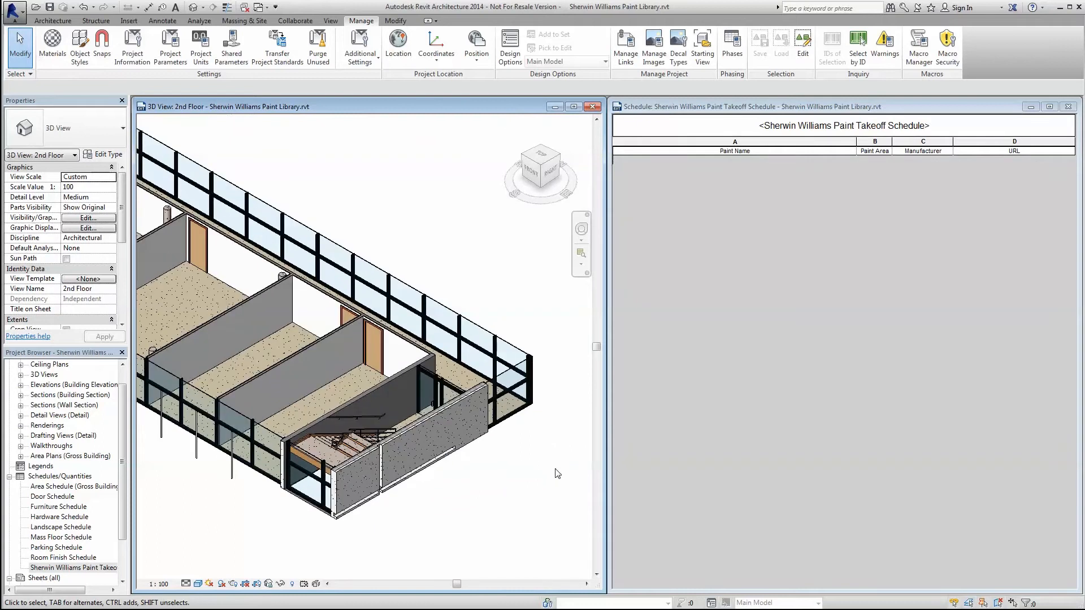
- Start the Paint tool and coat a wall face with FEATHER WHITE
{"action": "left_click", "coordinate": [395, 21]}
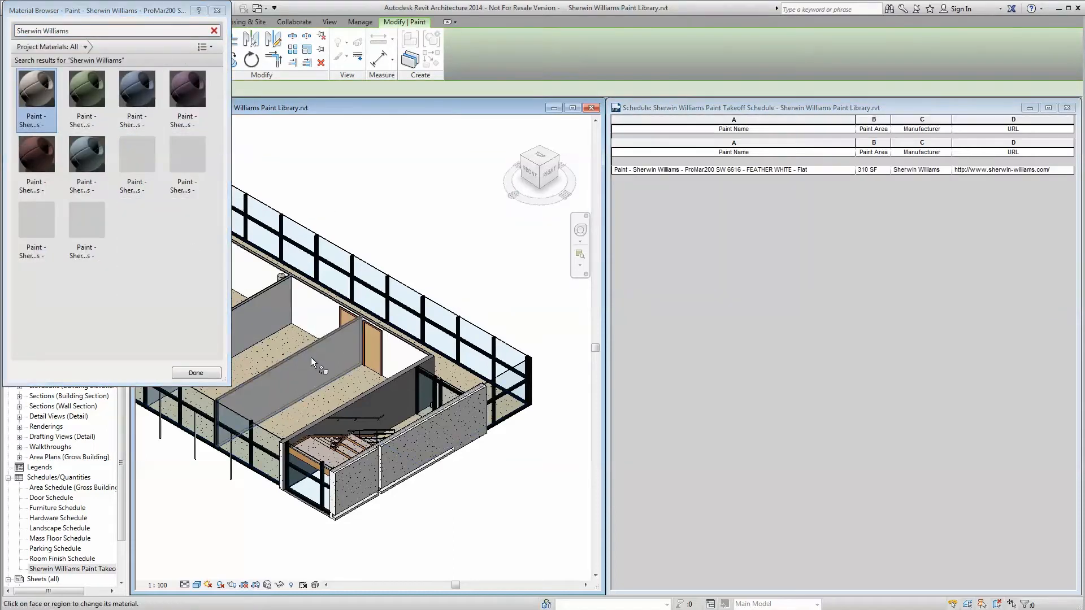
{"action": "left_click", "coordinate": [196, 373]}
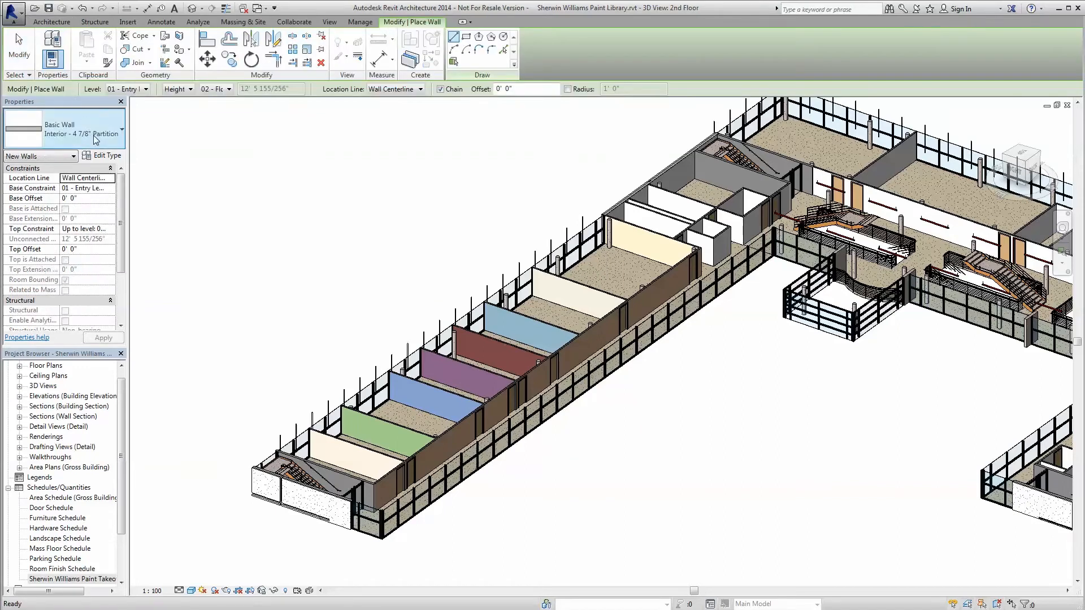
- Paint wall faces MESCLUN GREEN and LOBELIA in the 3D view
{"action": "left_click", "coordinate": [102, 155]}
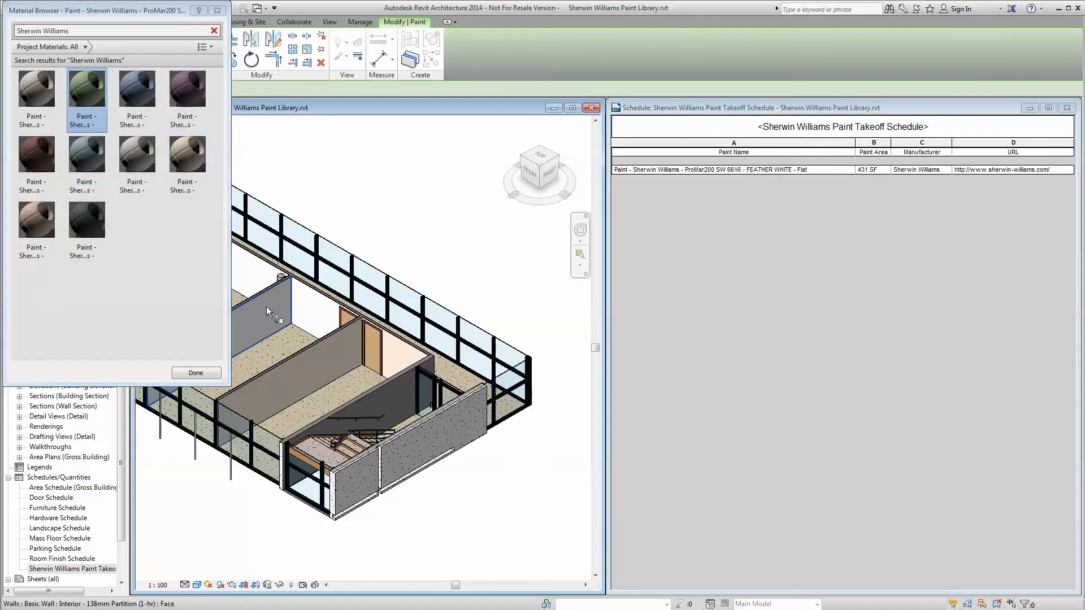
{"action": "left_click", "coordinate": [305, 317]}
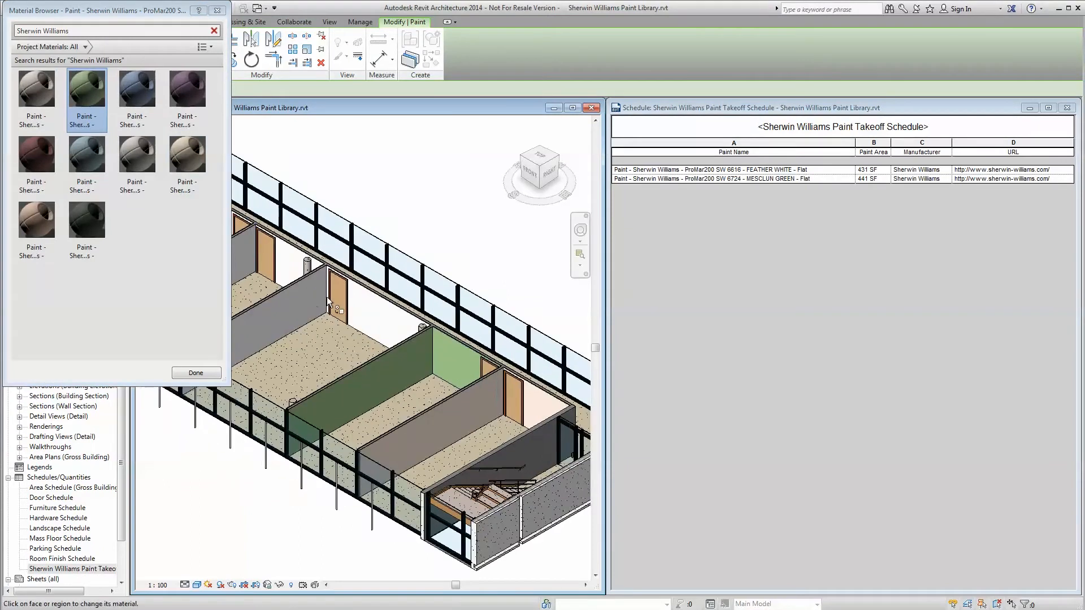
{"action": "left_click", "coordinate": [290, 309]}
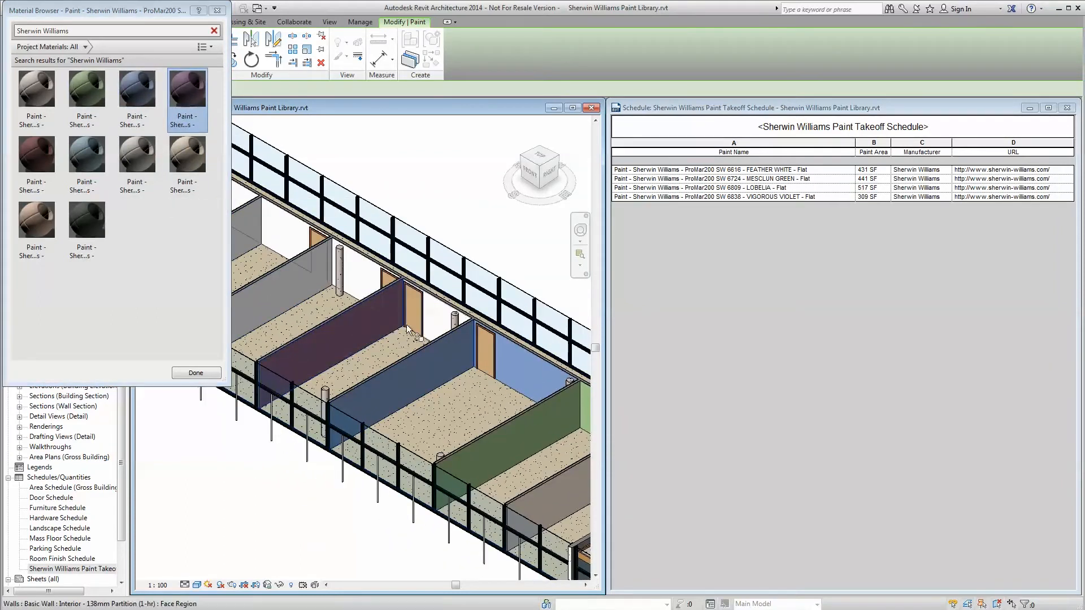
- Paint further wall faces VIGOROUS VIOLET and THEATRE RED
{"action": "left_click", "coordinate": [35, 163]}
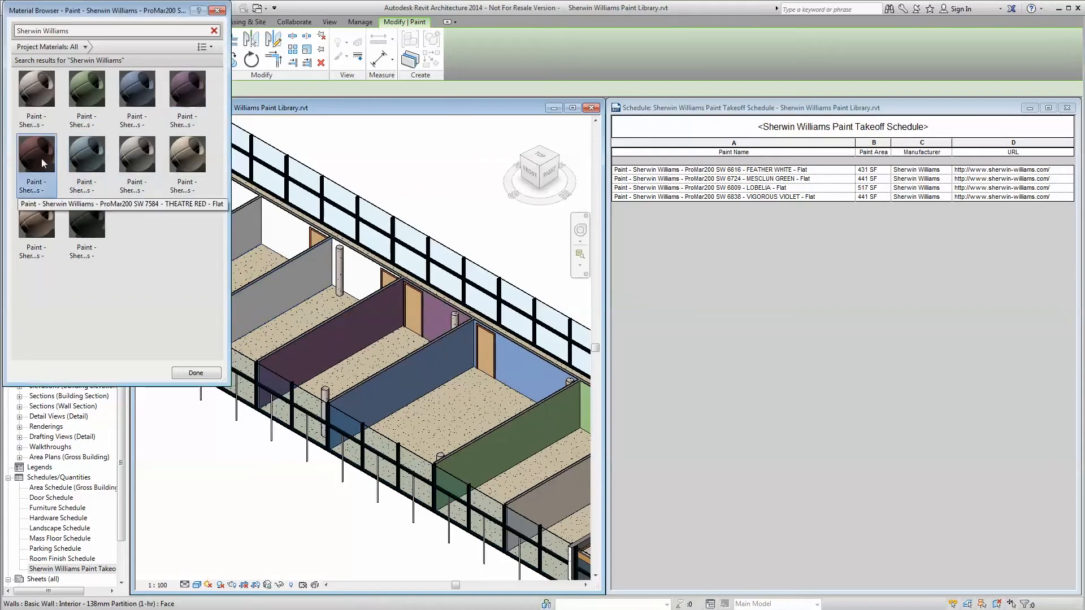
{"action": "left_click", "coordinate": [360, 285]}
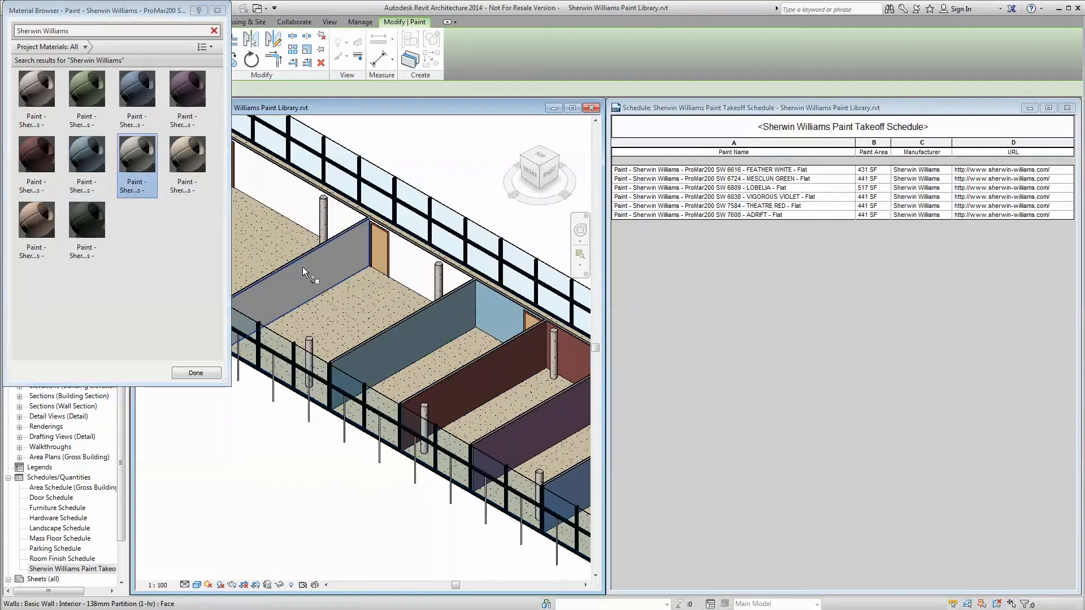
{"action": "left_click", "coordinate": [196, 372]}
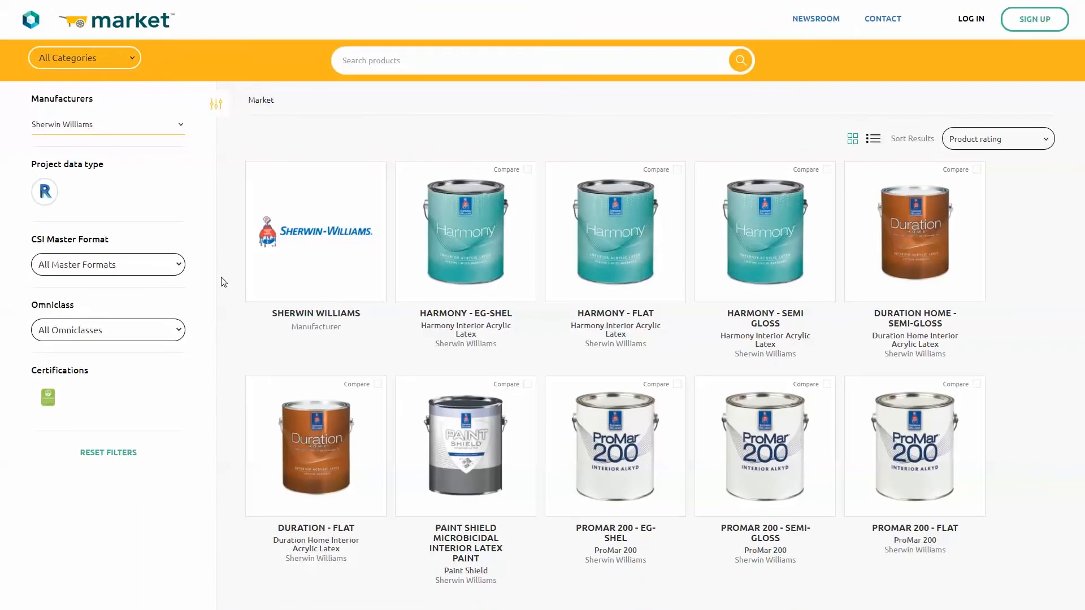
- Open the Sherwin Williams manufacturer profile from the Market results
{"action": "left_click", "coordinate": [315, 232]}
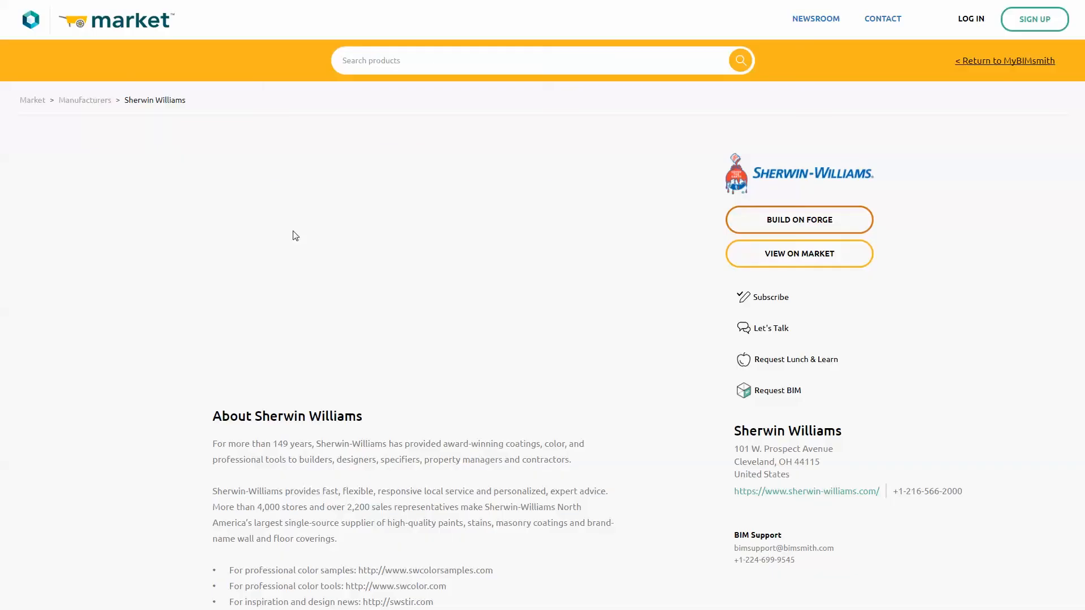